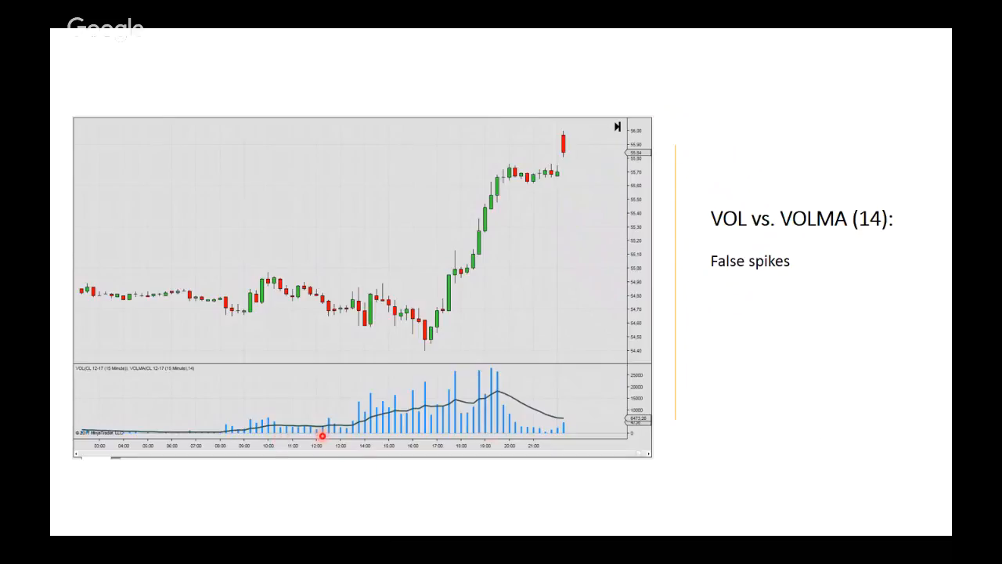
mouse_move(501, 437)
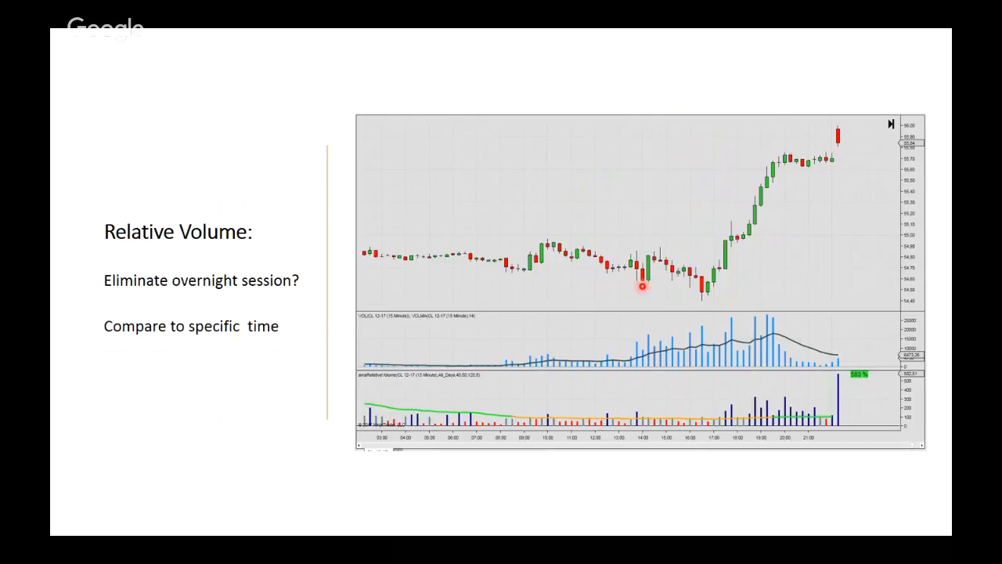
mouse_move(663, 272)
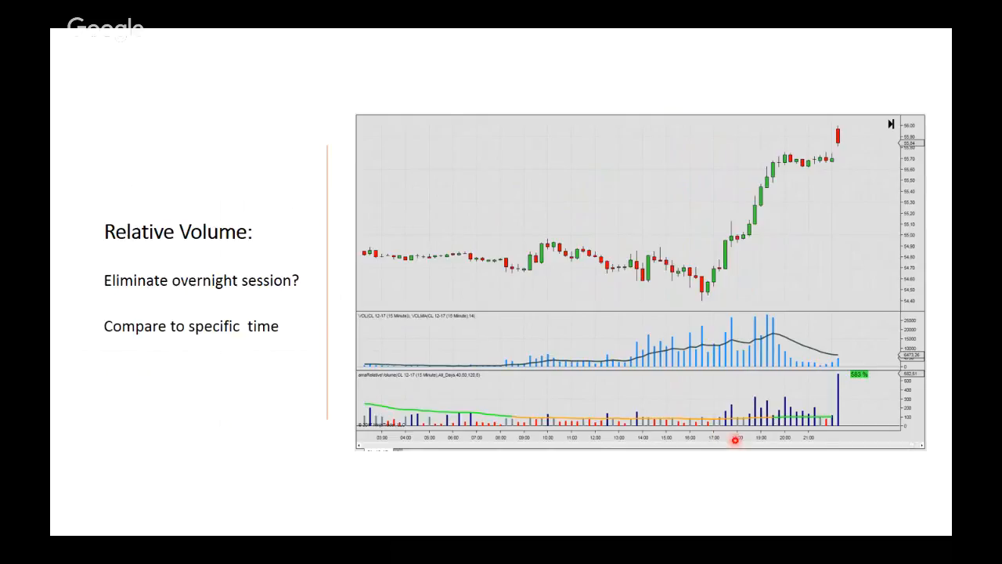
mouse_move(733, 313)
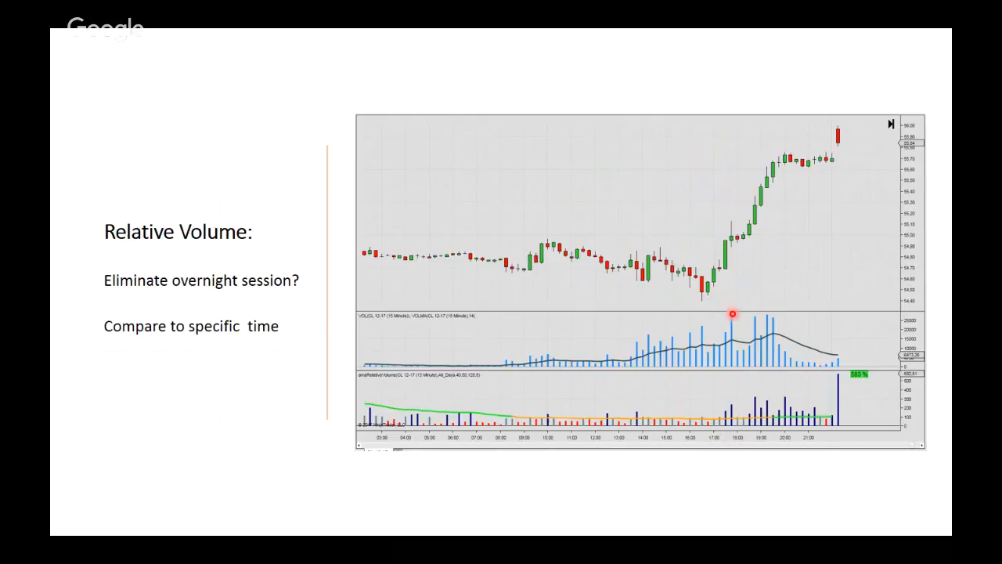
mouse_move(765, 493)
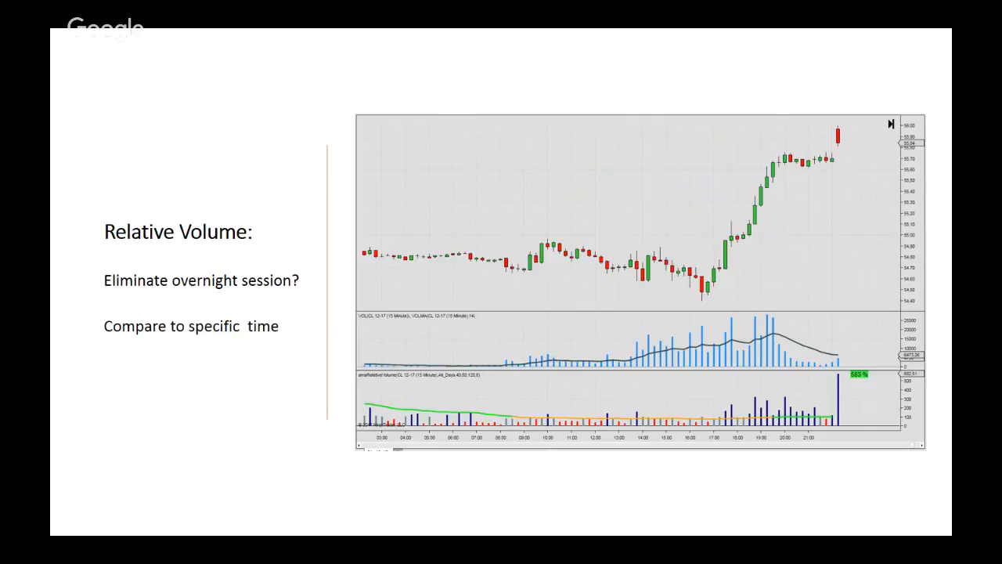
mouse_move(726, 445)
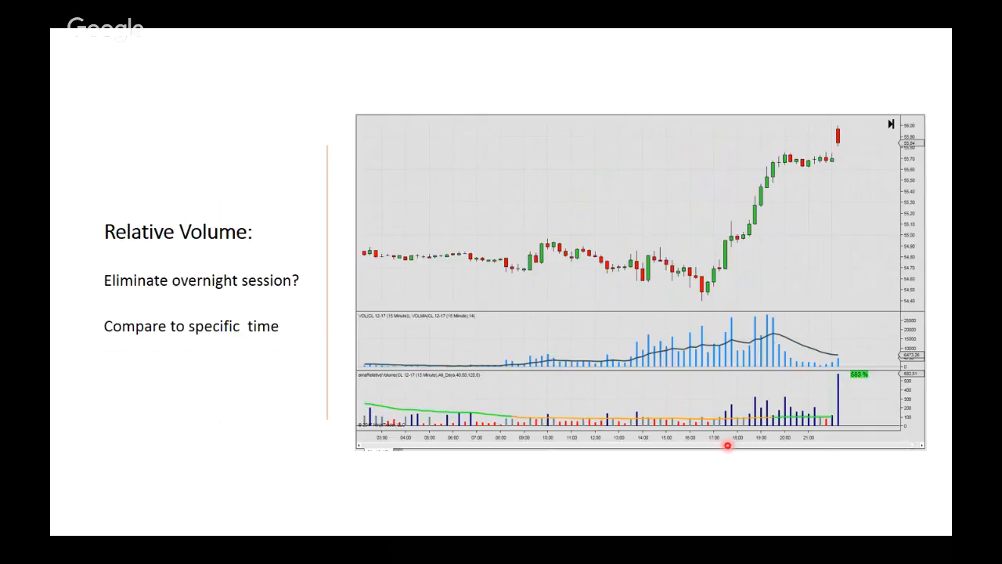
mouse_move(726, 445)
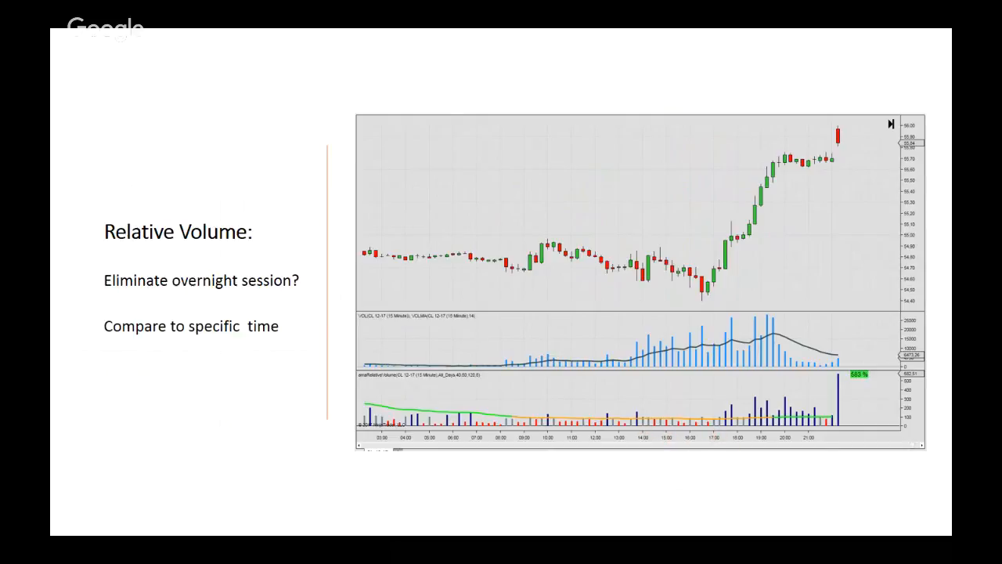